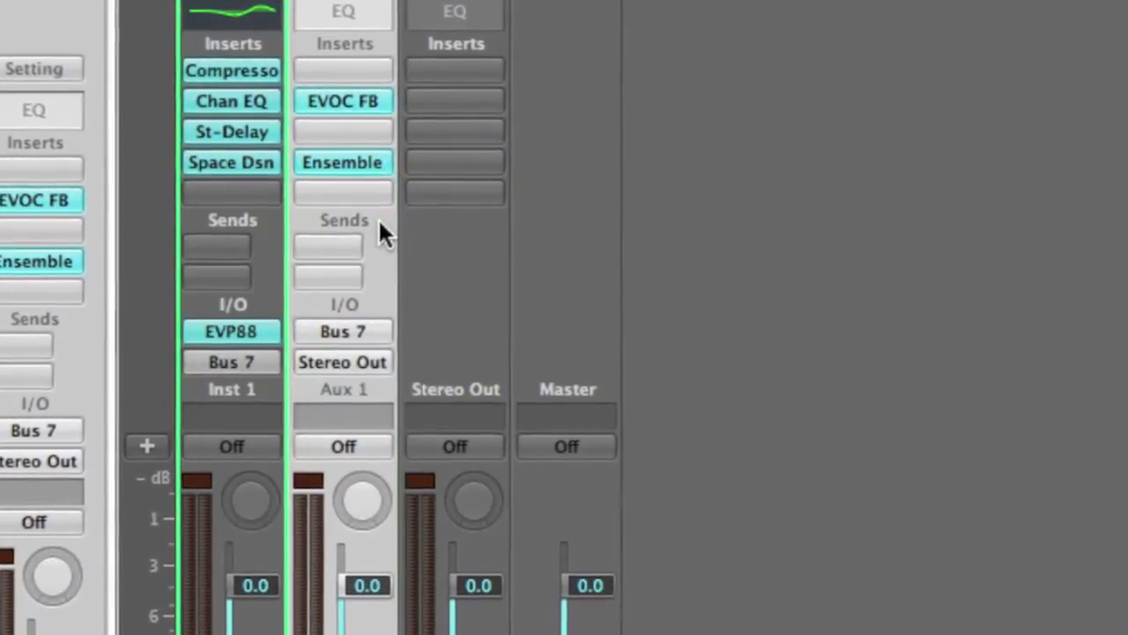
Step: Browse the distortion effects in the Mixer's Insert slot plug-in menu
click(342, 192)
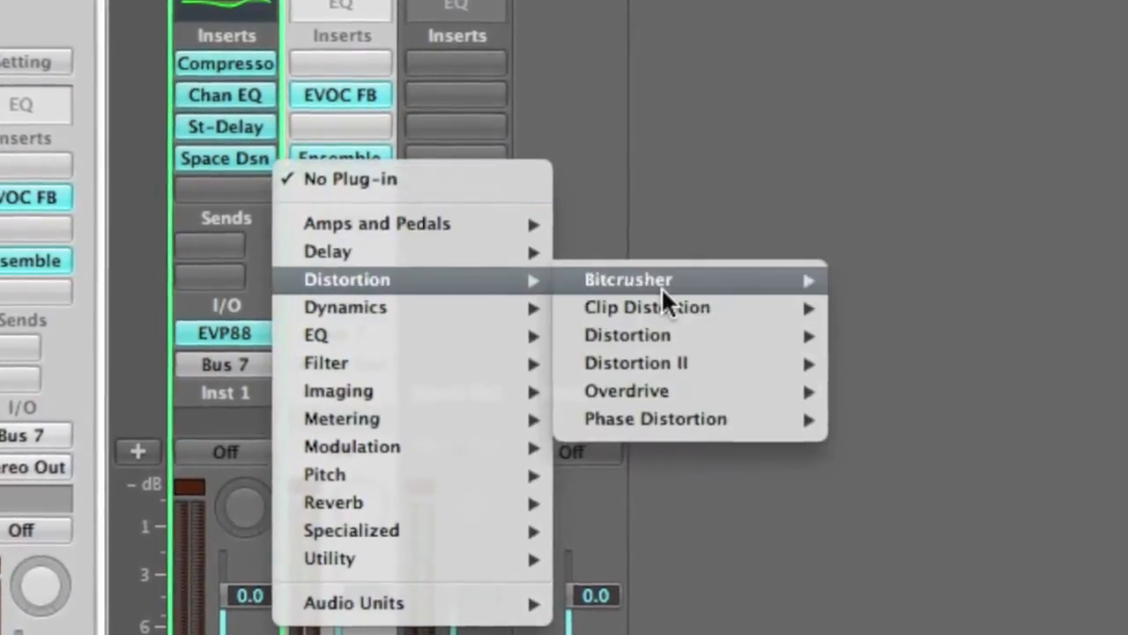
click(628, 279)
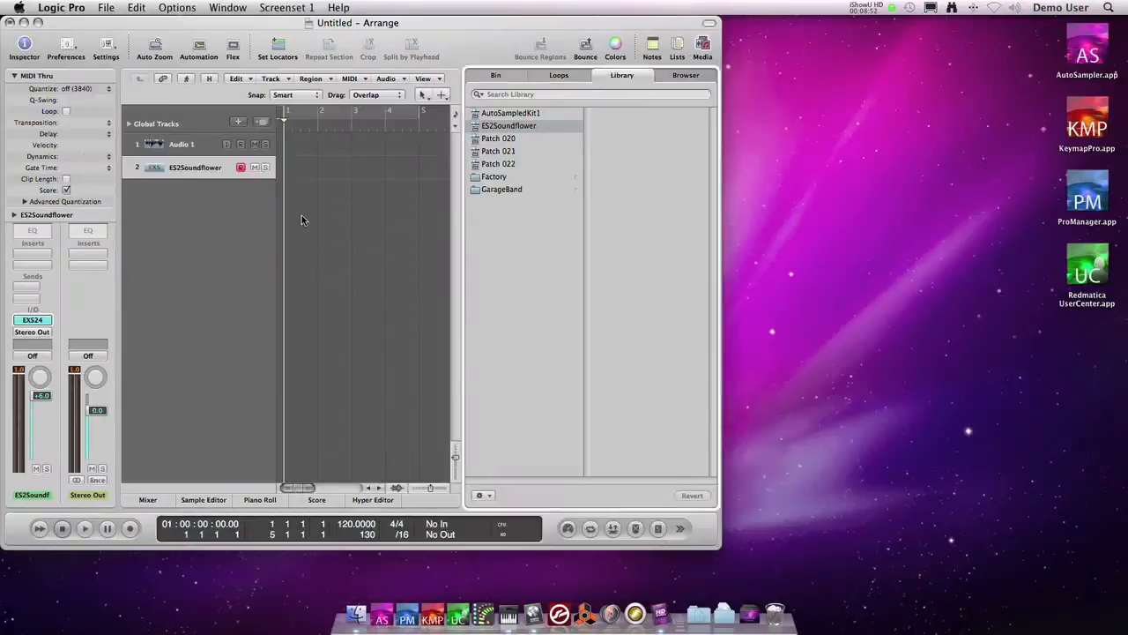
Step: Insert stereo AUNetSend on ES2, using 32-bit floating point PCM and Bonjour name 'Logic'
click(33, 319)
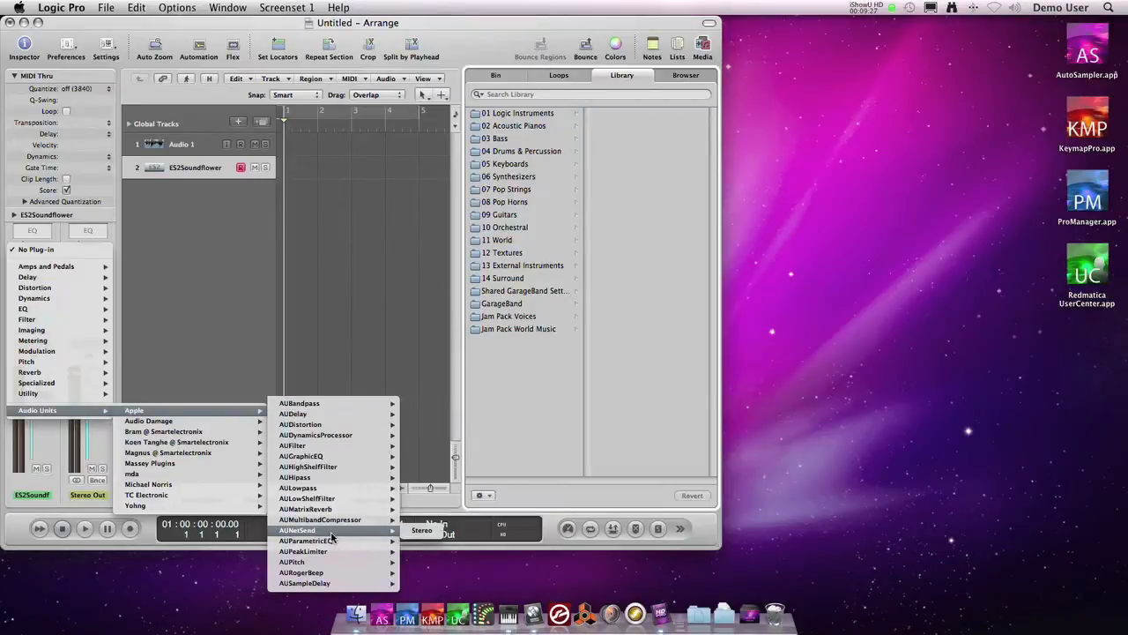
click(297, 530)
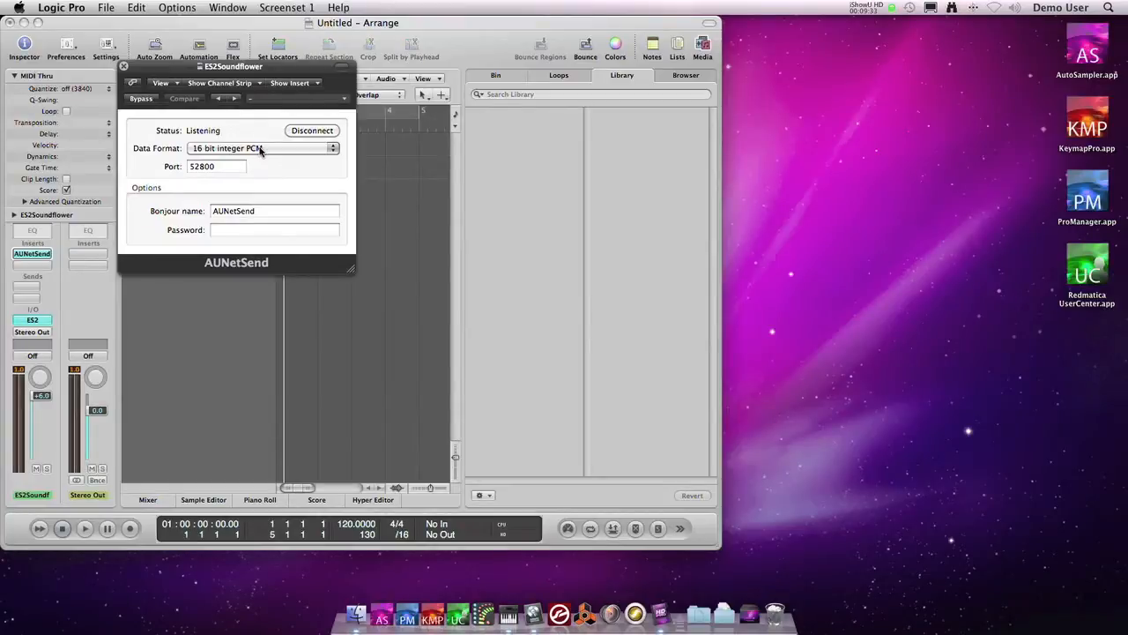
mouse_move(226, 196)
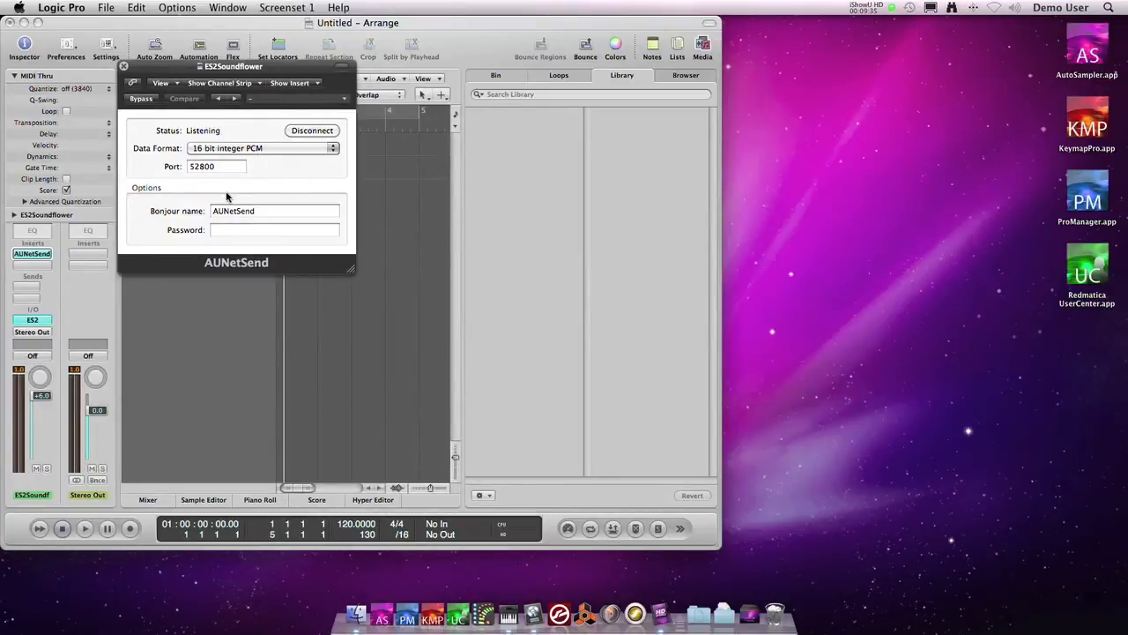
click(261, 147)
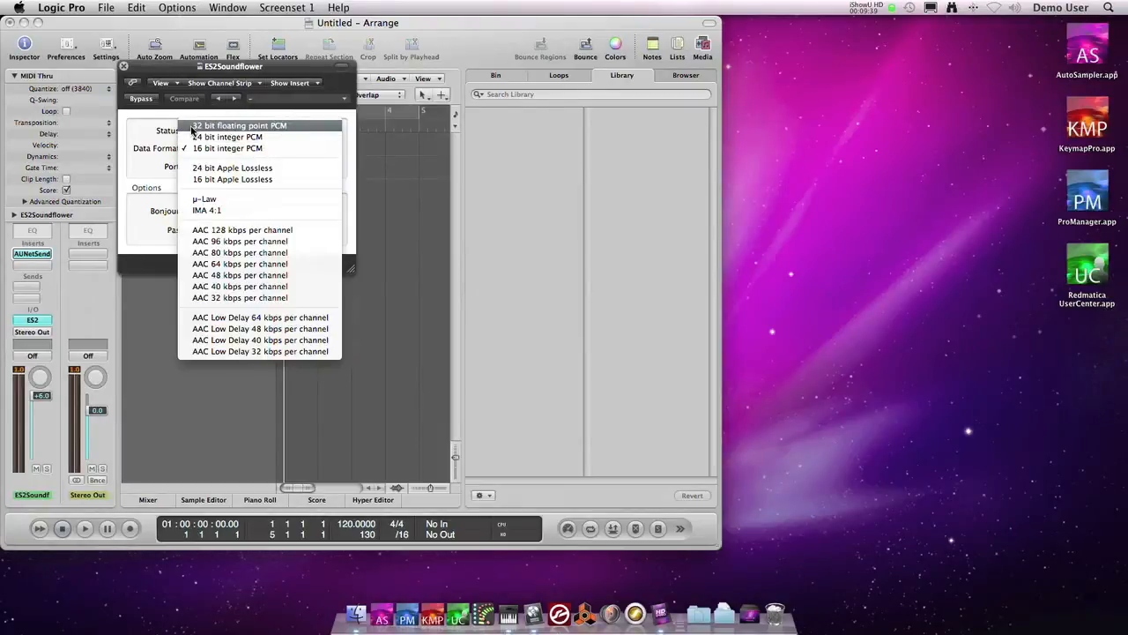
click(238, 125)
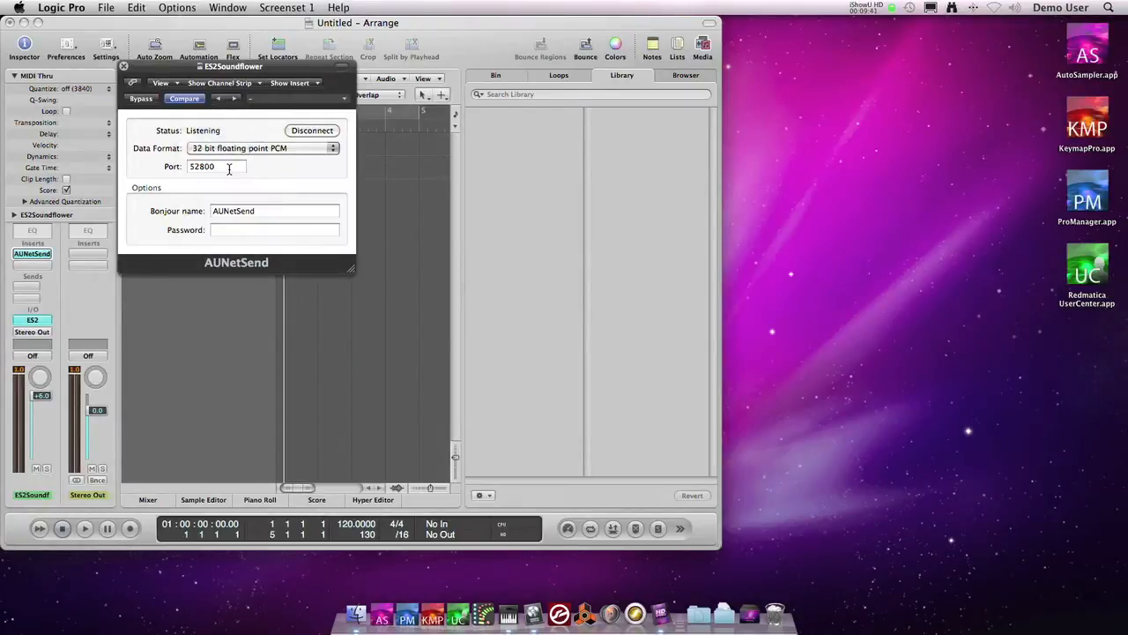
click(275, 211)
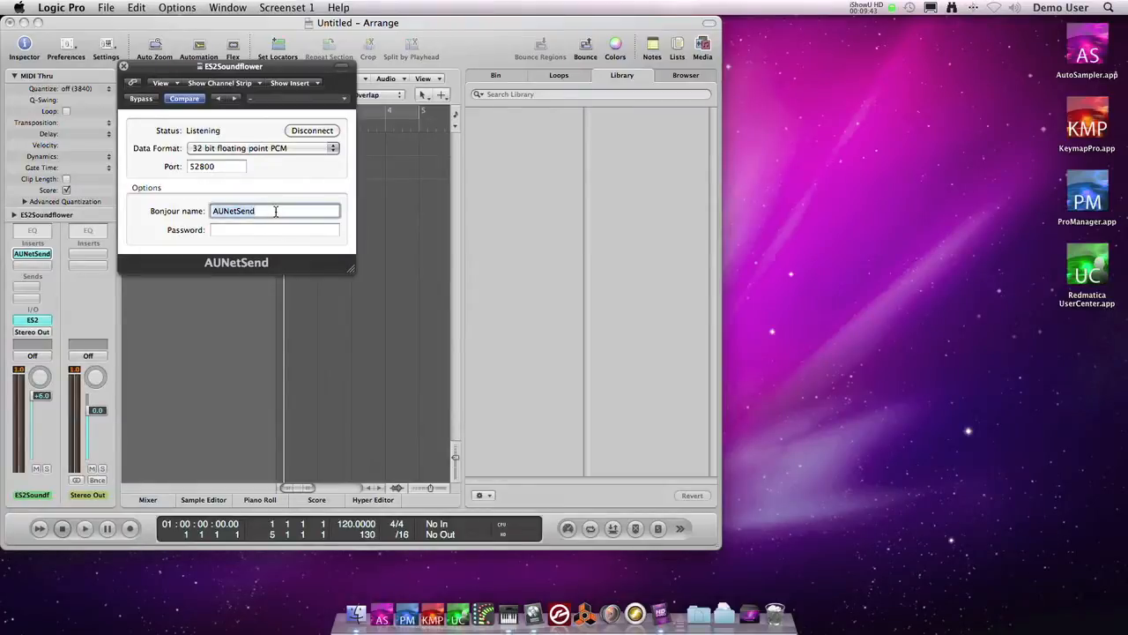
text(Logic)
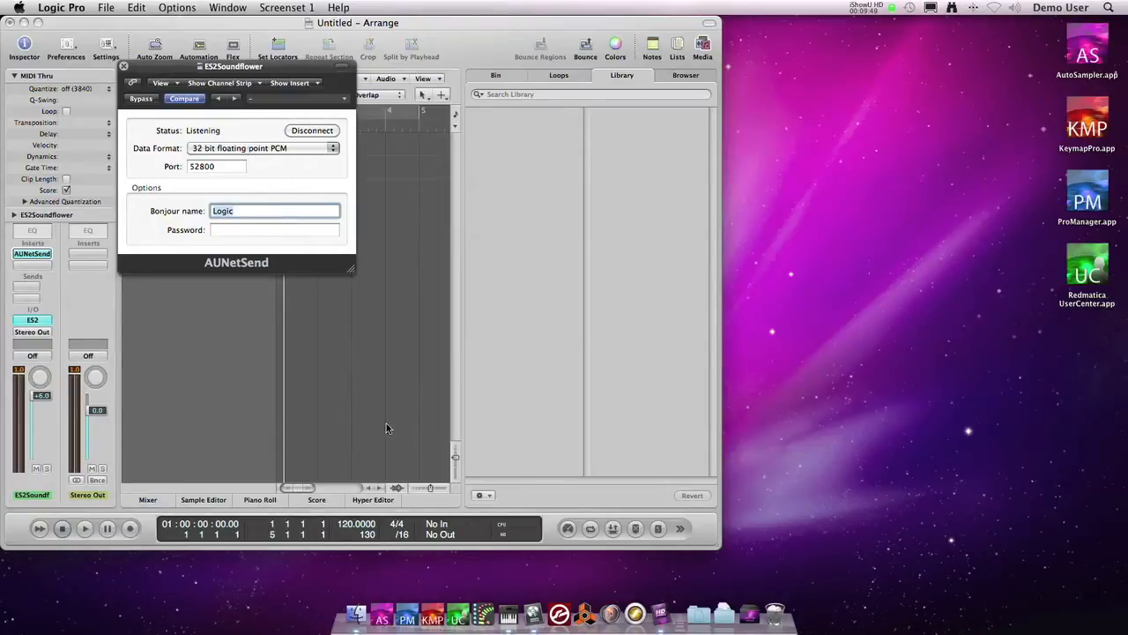
mouse_move(284, 167)
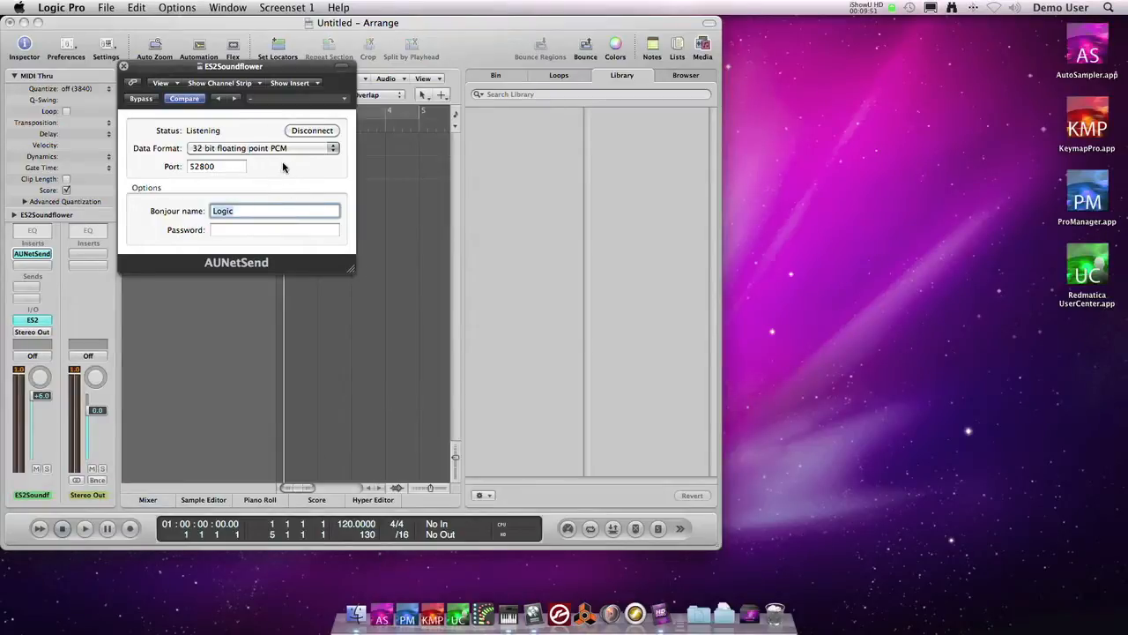
mouse_move(382, 624)
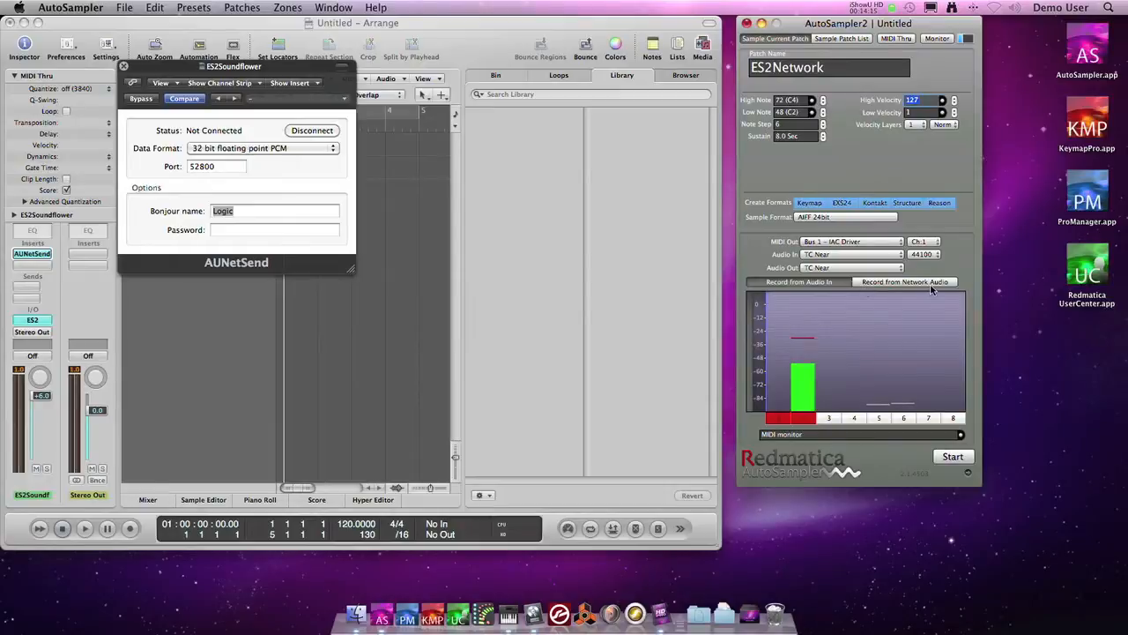
Step: Switch the ES2Network patch to 'Record from Network Audio'
click(904, 282)
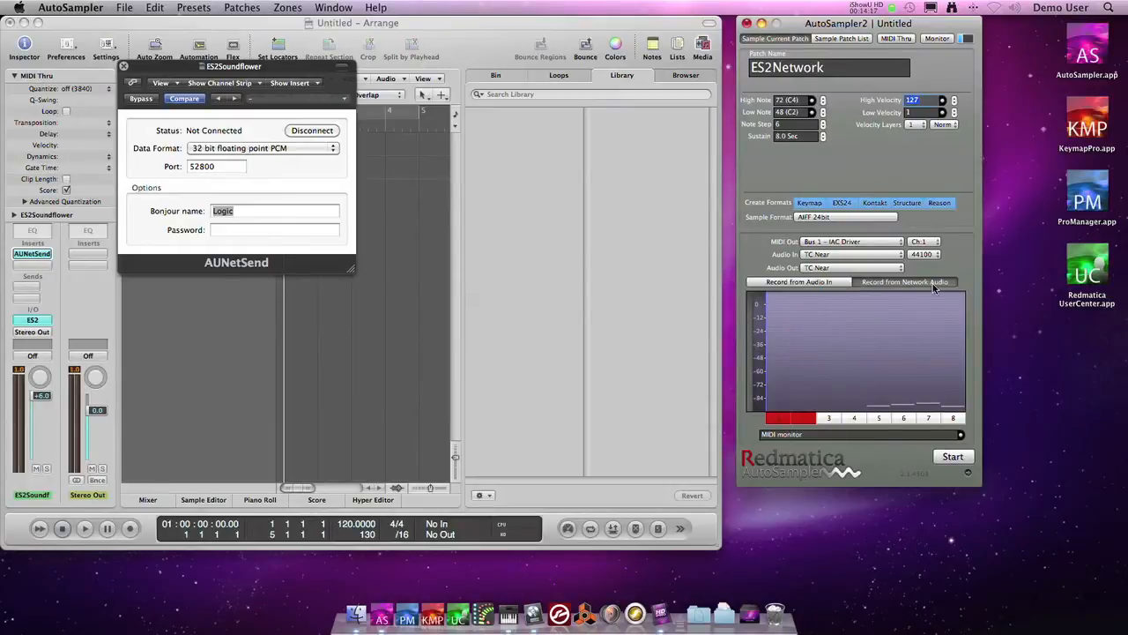
click(333, 7)
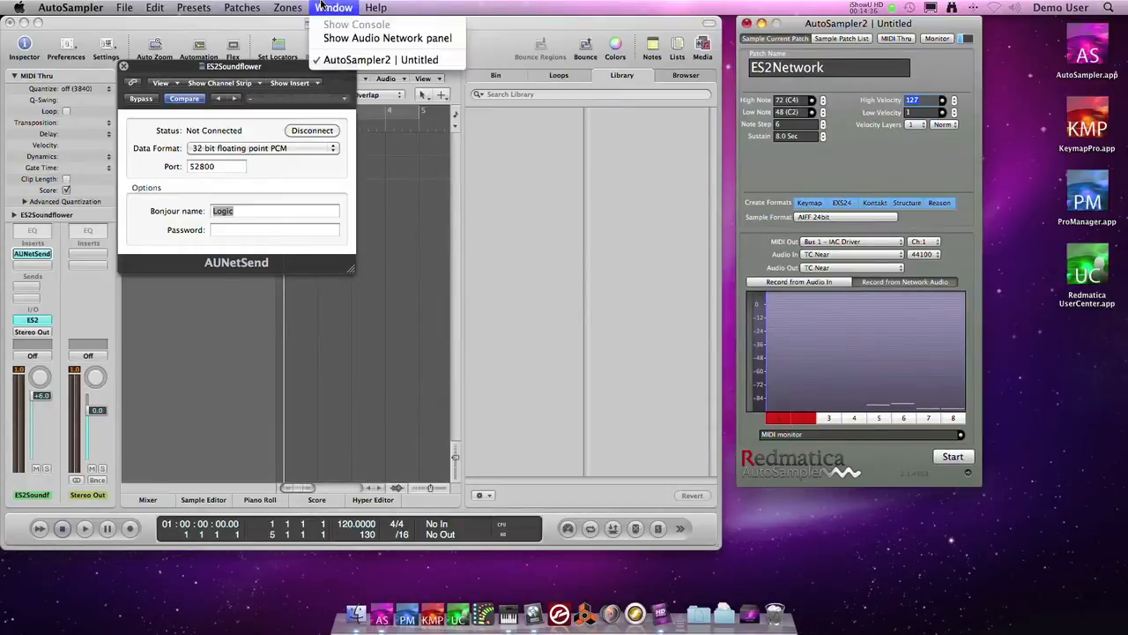
Step: Add host 'Logic on my Mac' at localhost in the Audio Network panel and connect
click(400, 38)
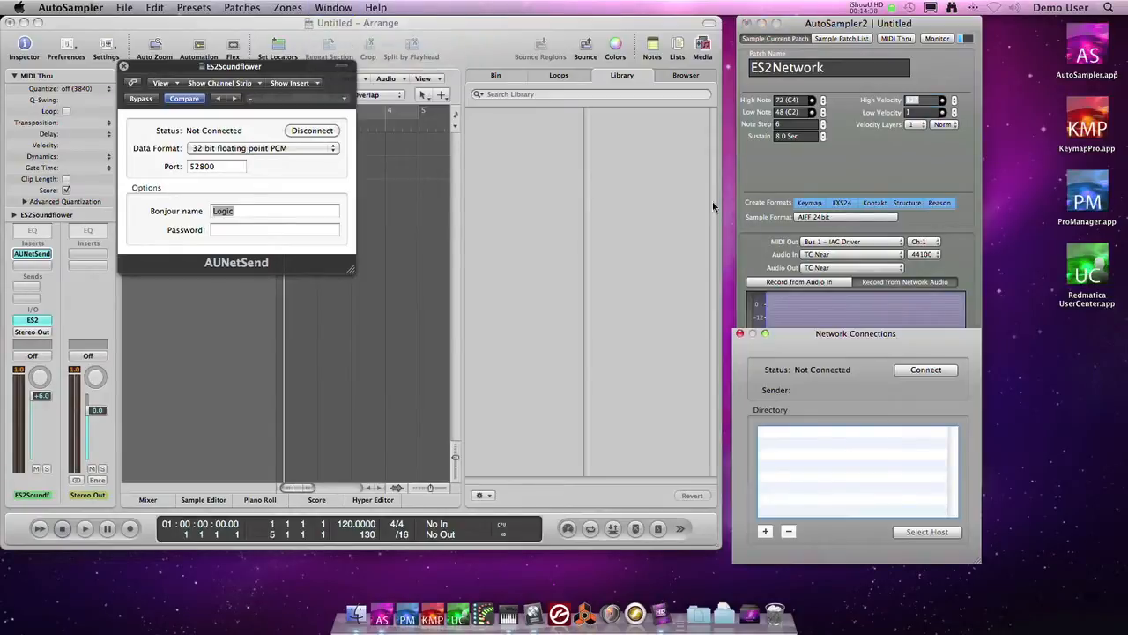
drag(855, 333, 777, 303)
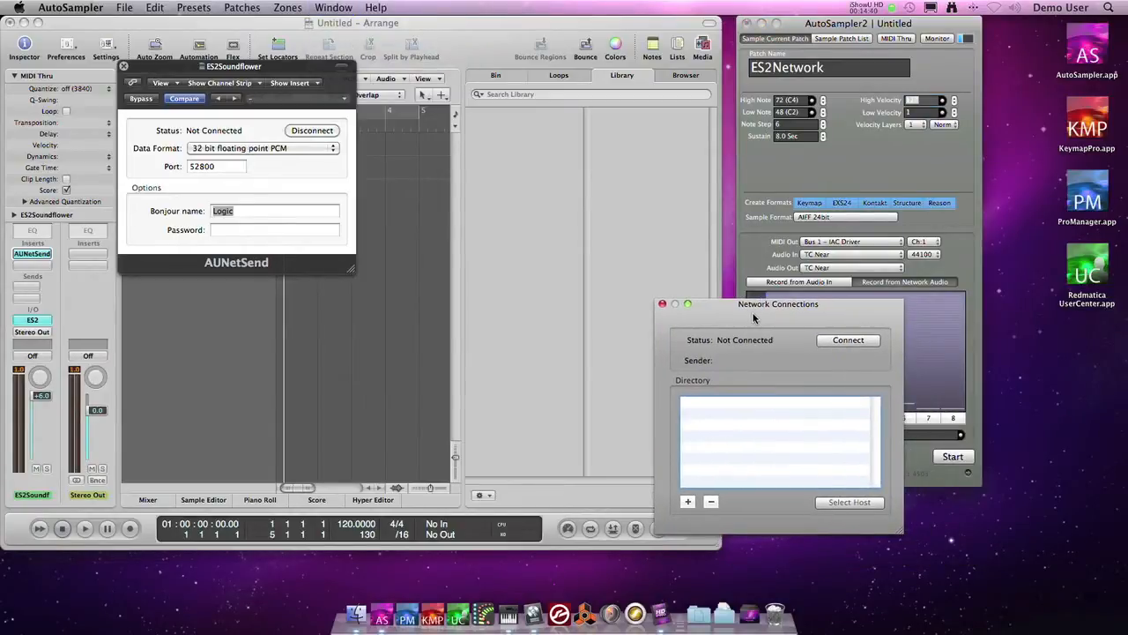
mouse_move(746, 480)
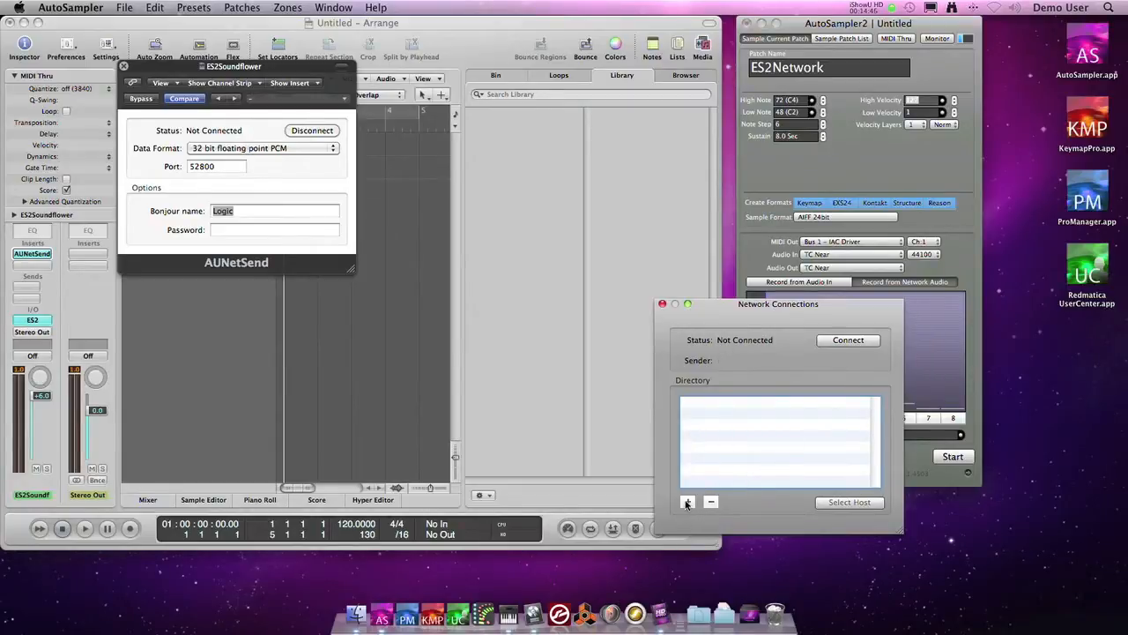
click(686, 501)
text(Logic on my Mac)
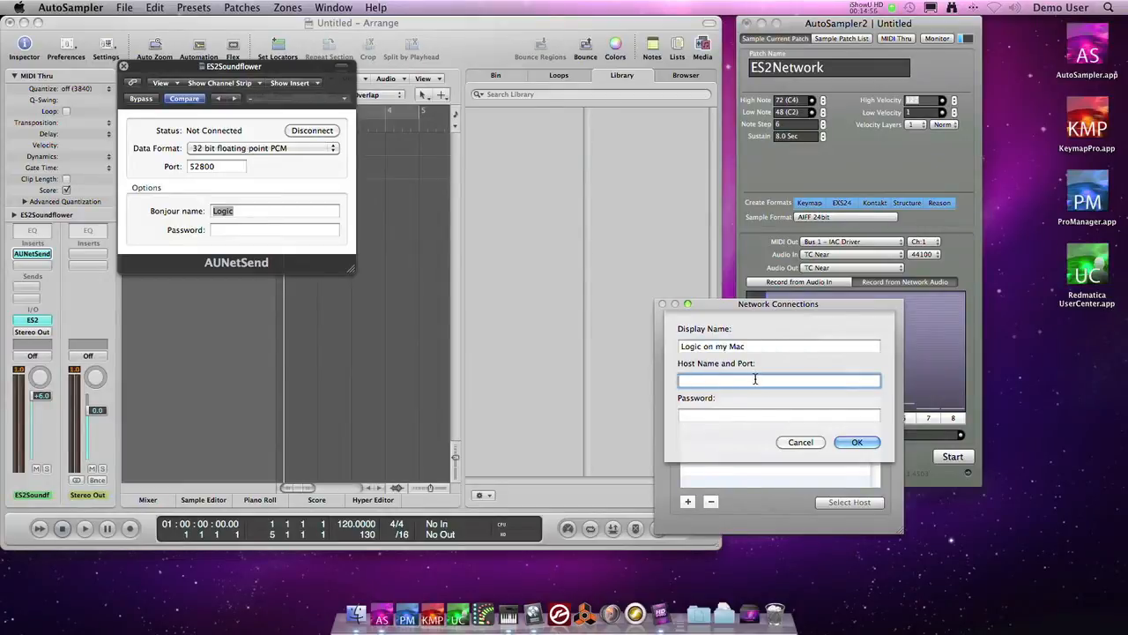
mouse_move(693, 383)
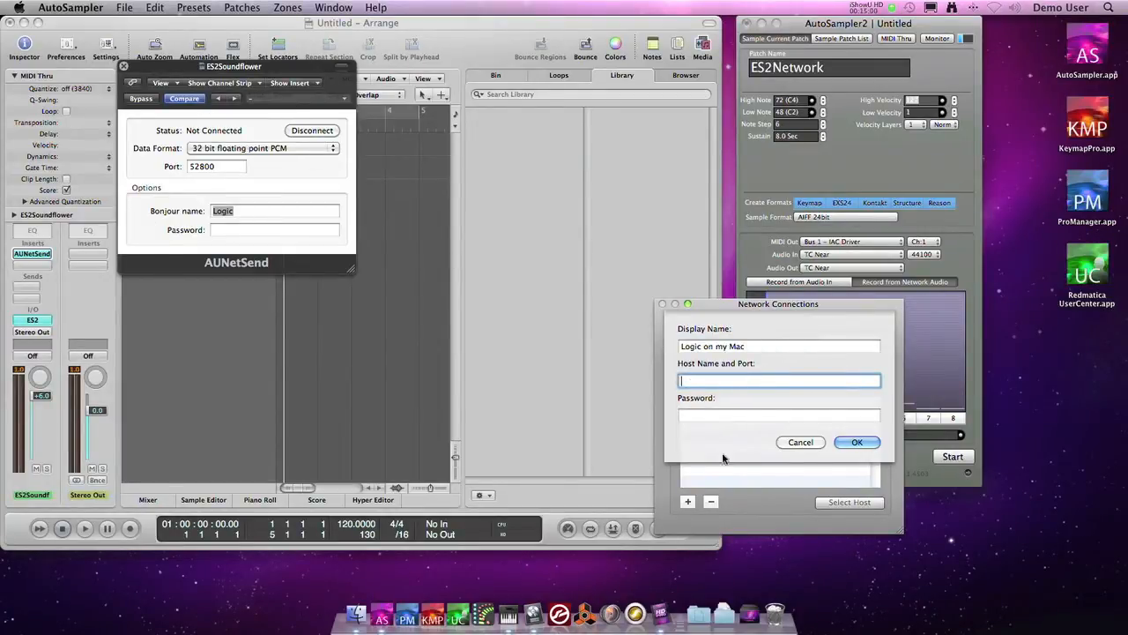
text(log)
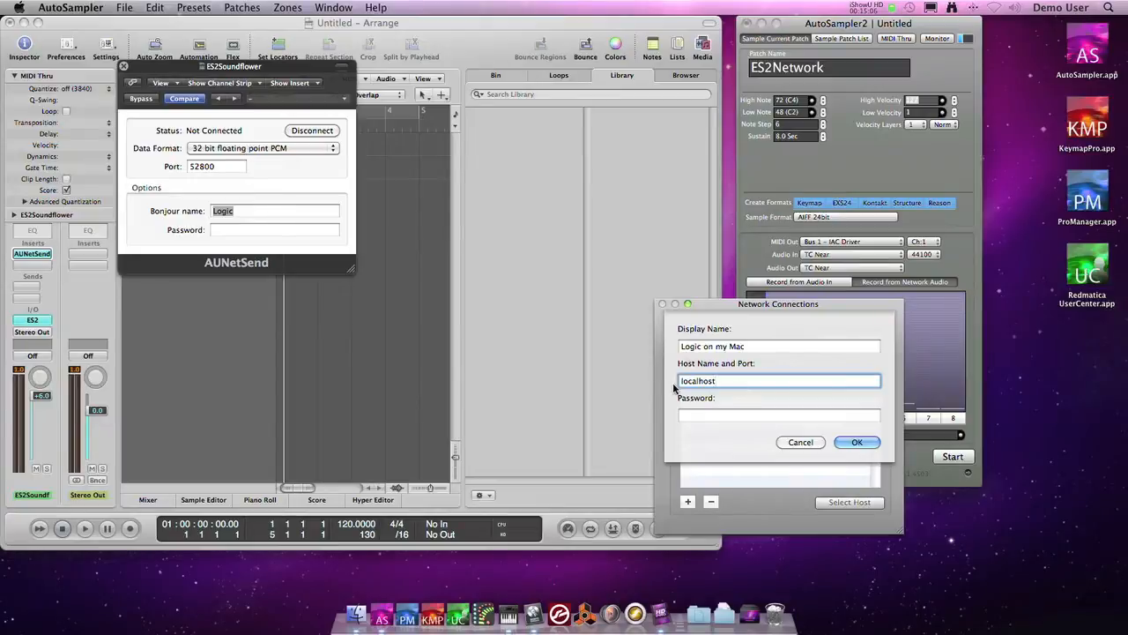
click(779, 414)
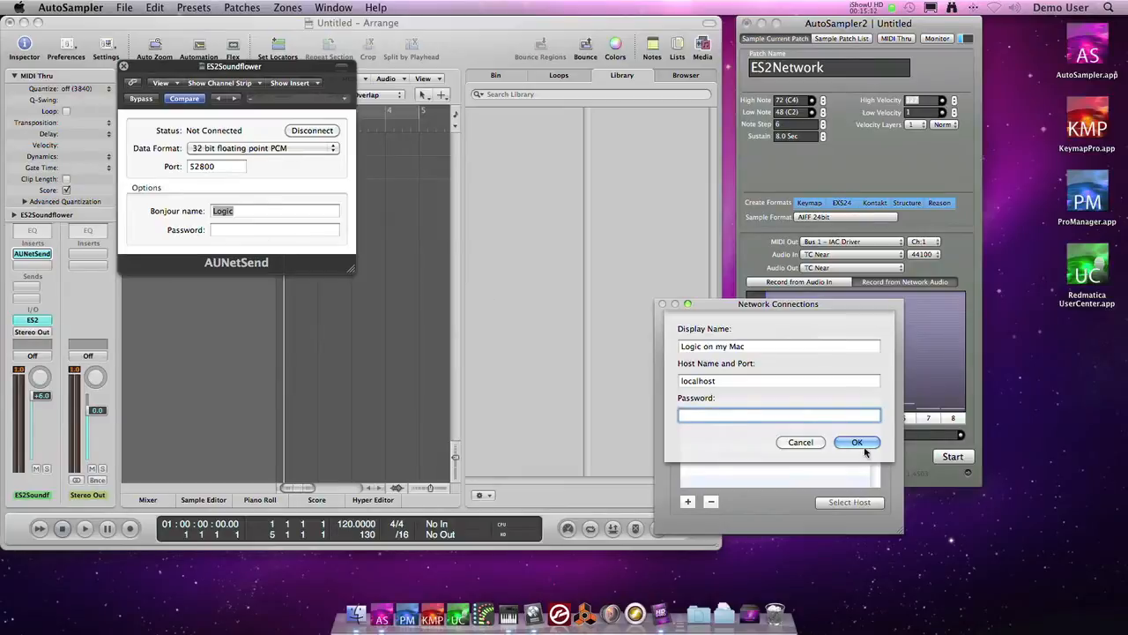
click(857, 443)
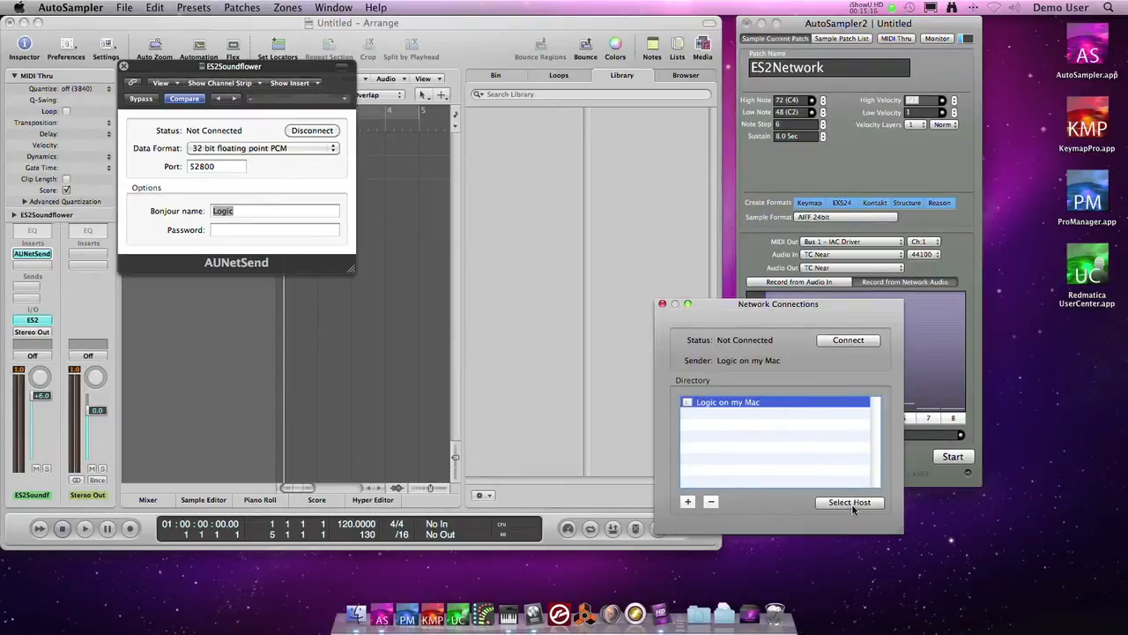
click(847, 340)
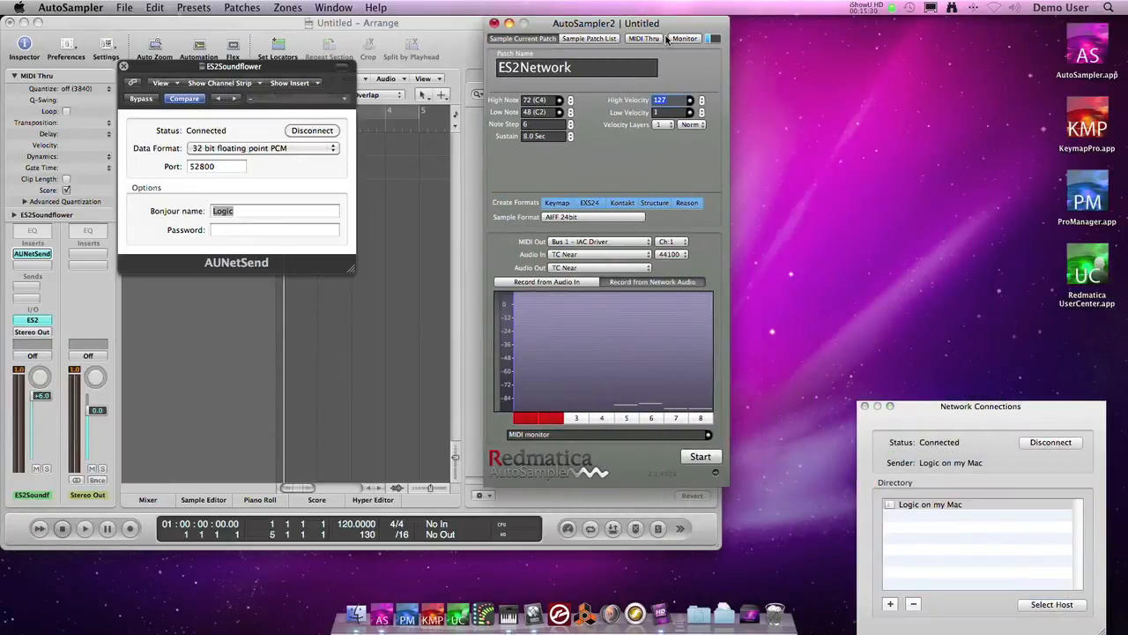
Step: Expand the editor with the Monitor button to show the keyboard zone view
click(708, 38)
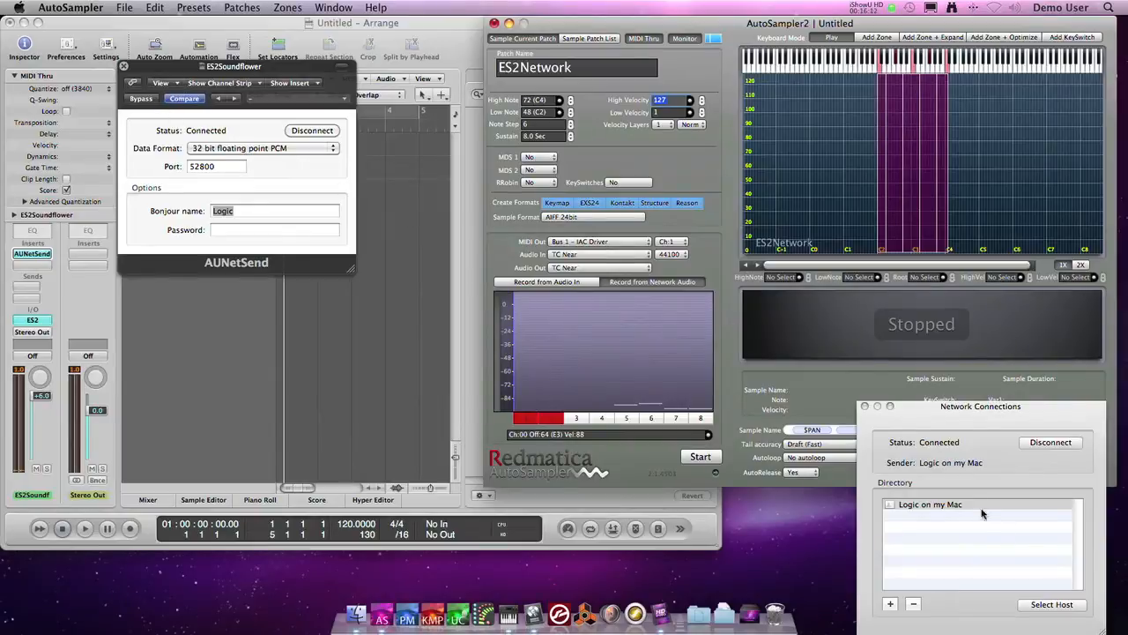
mouse_move(953, 482)
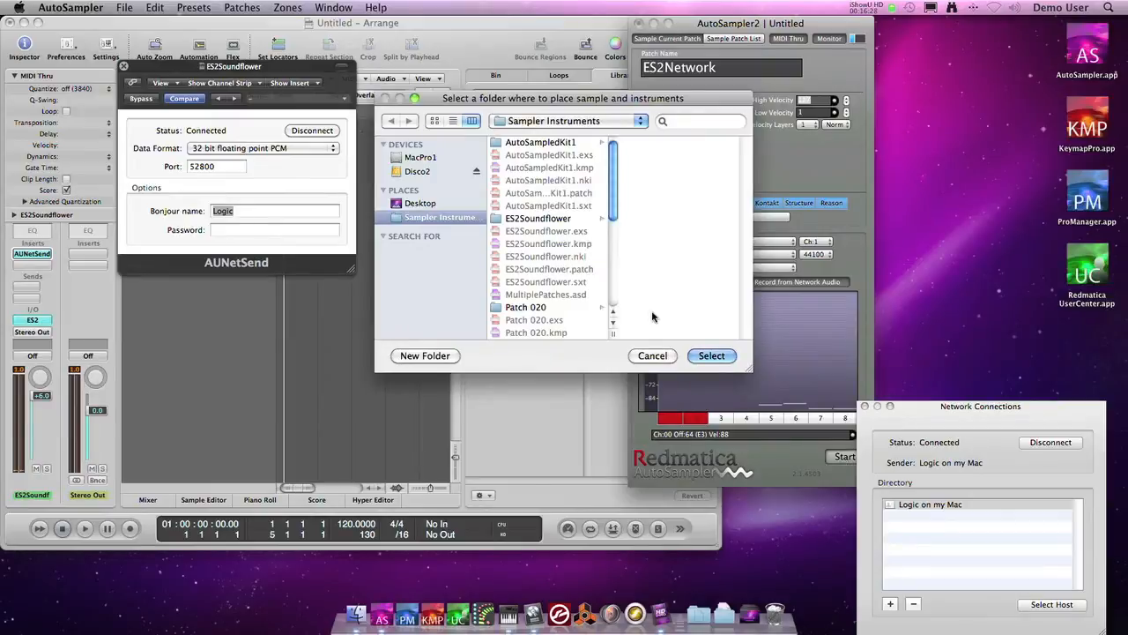
click(711, 355)
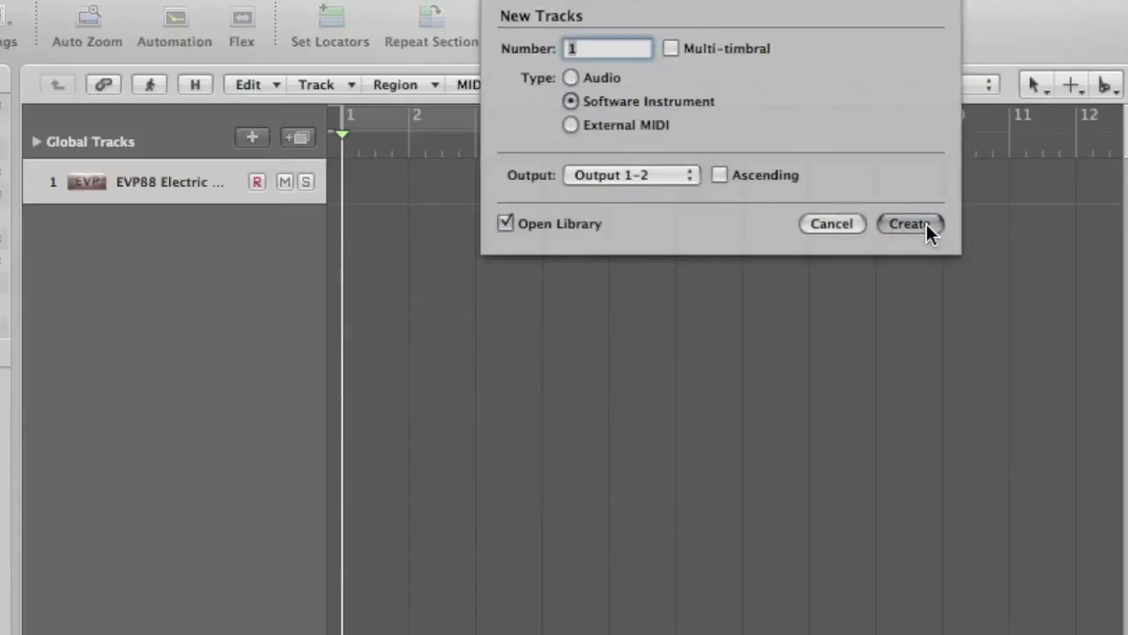
Step: Create the new software instrument track from the New Tracks dialog
click(917, 223)
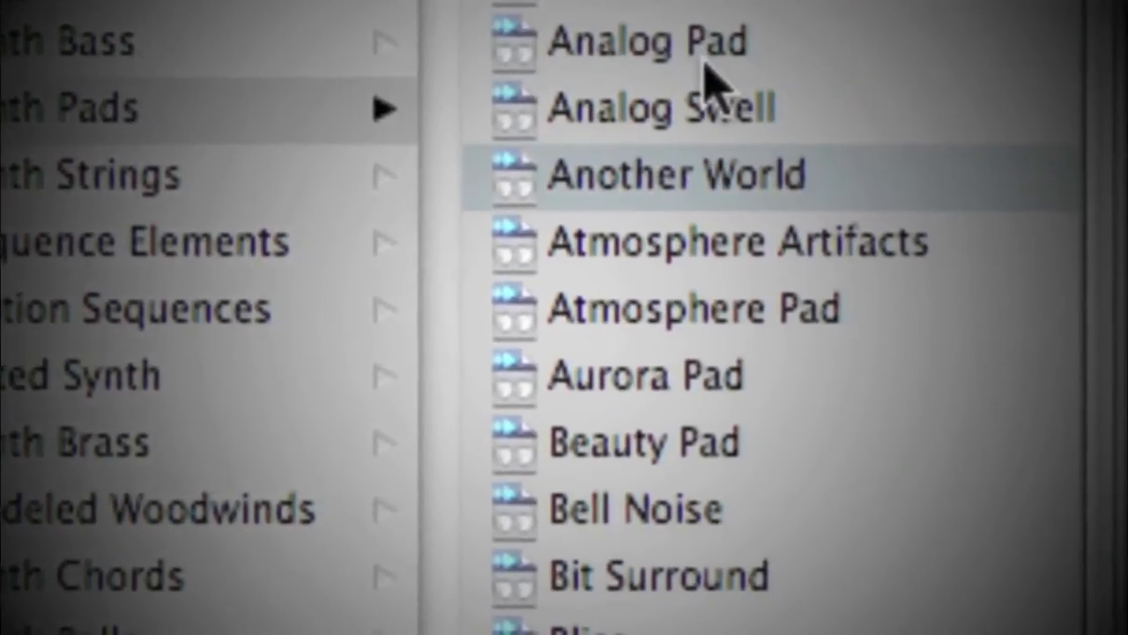